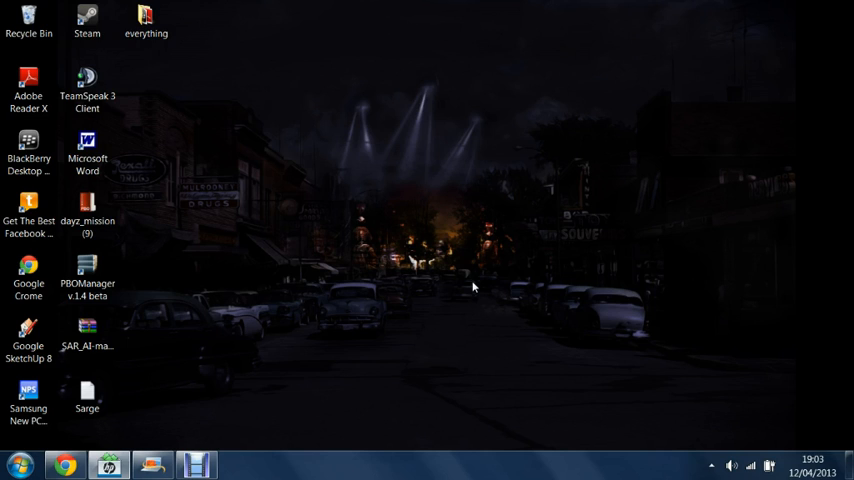
Open the Sarge text file from the desktop and view its UPSMON, SHK_pos, SAR_AI and SAR_define lines
left_click(30, 210)
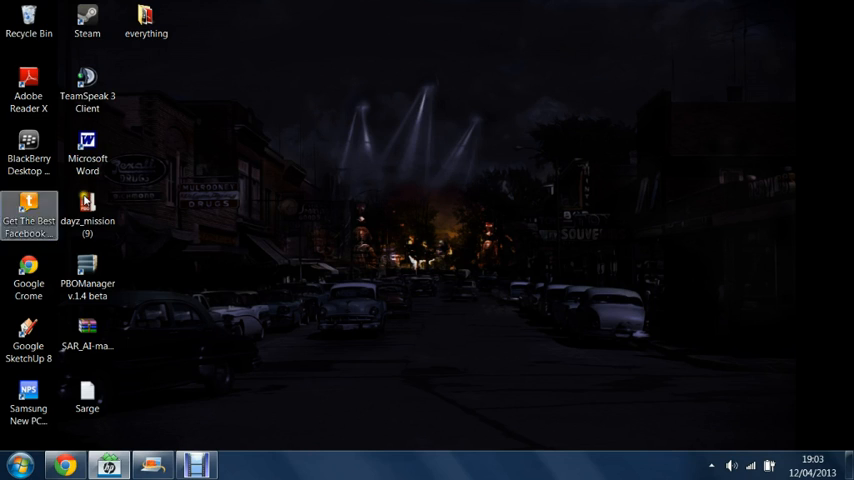
left_click(88, 212)
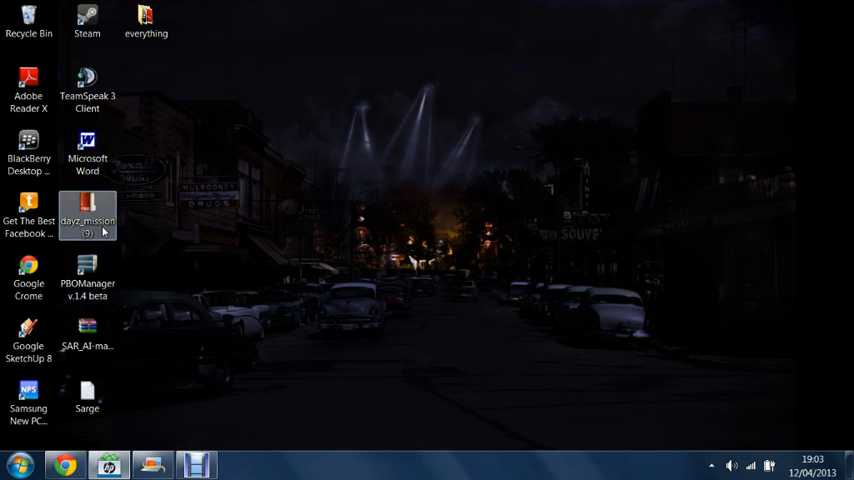
mouse_move(118, 256)
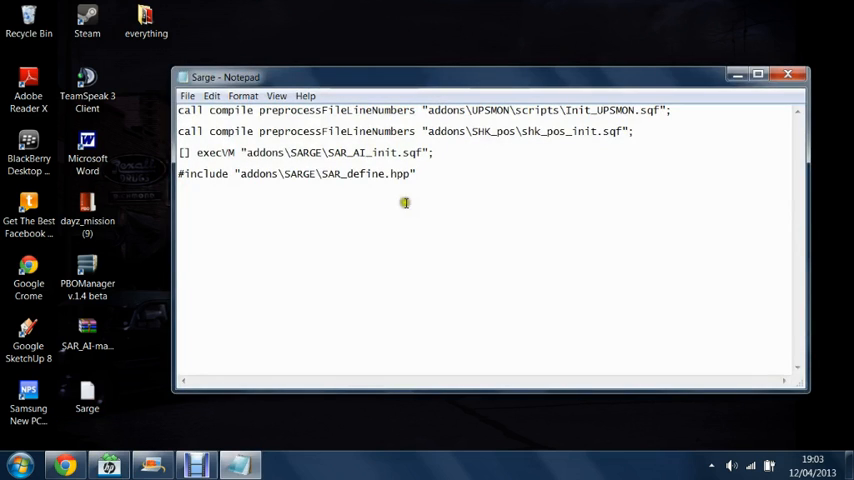
triple_click(300, 172)
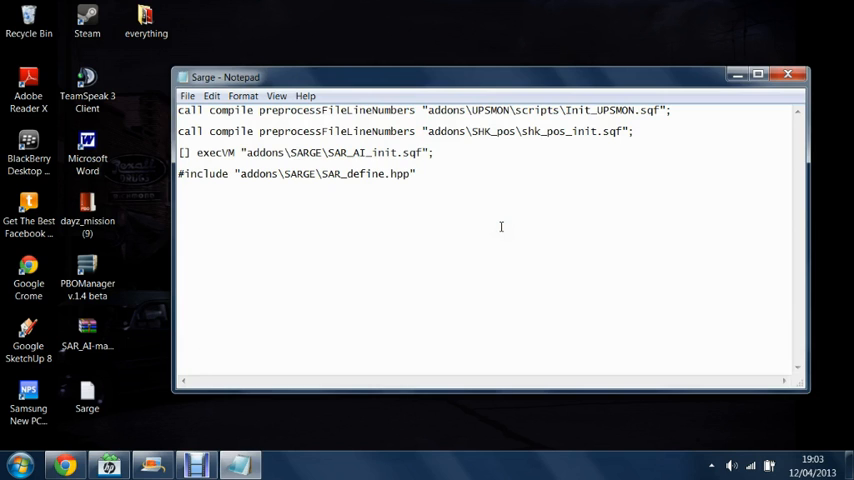
mouse_move(628, 216)
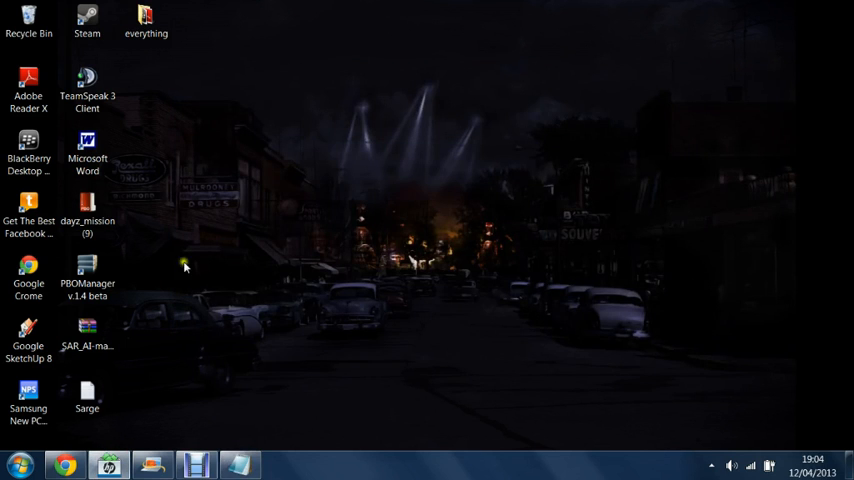
Create a new addons folder inside dayz_mission beside description.ext, init and mission.sqm
right_click(88, 210)
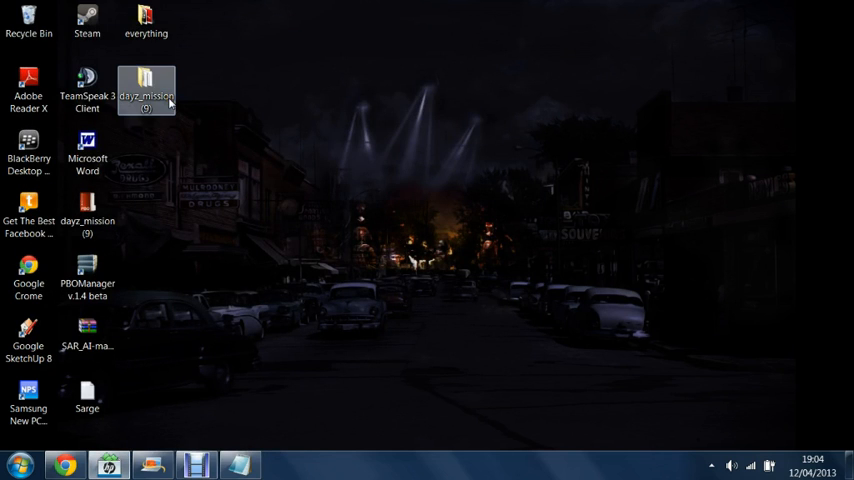
right_click(410, 330)
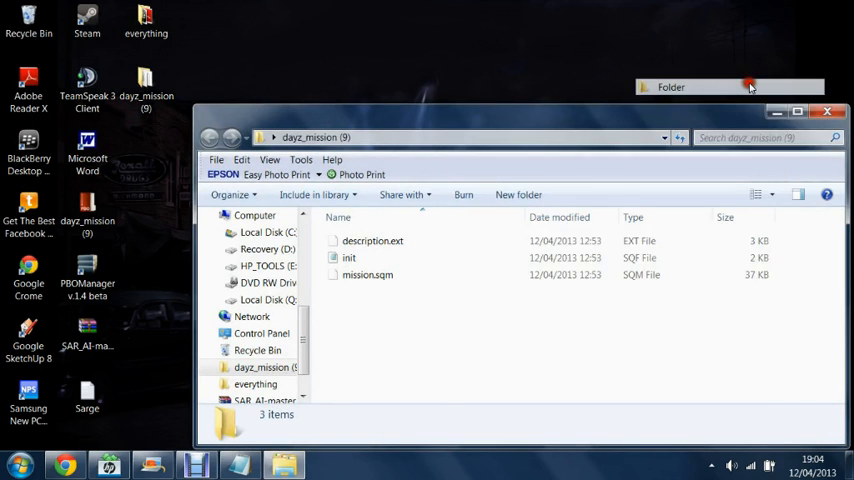
left_click(580, 194)
type("addons")
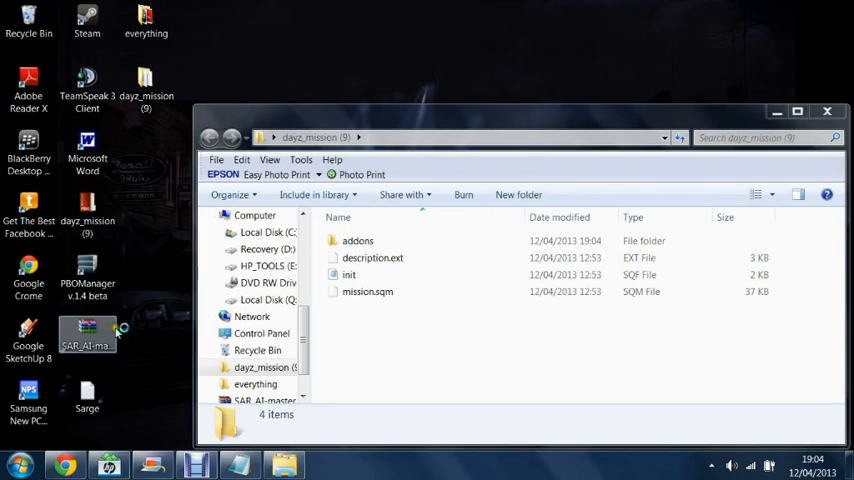
Extract SARGE, SHK_pos and UPSMON from the SAR_AI-master archive into the addons folder
double_click(88, 330)
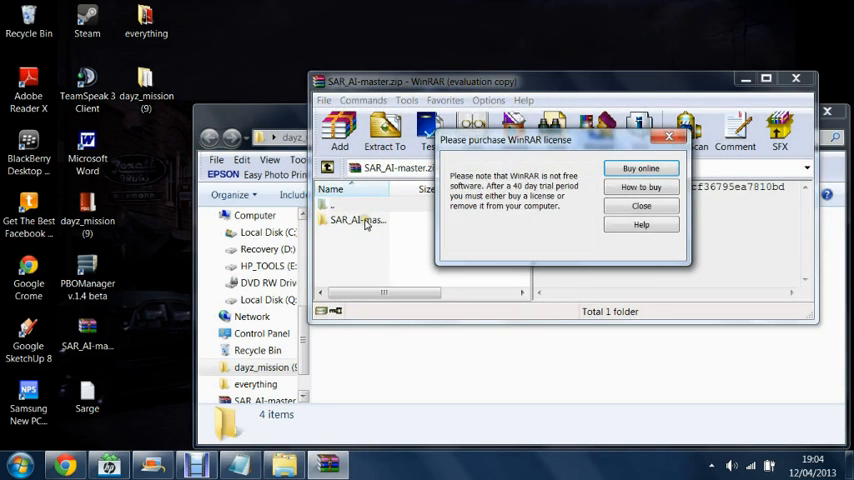
left_click(640, 206)
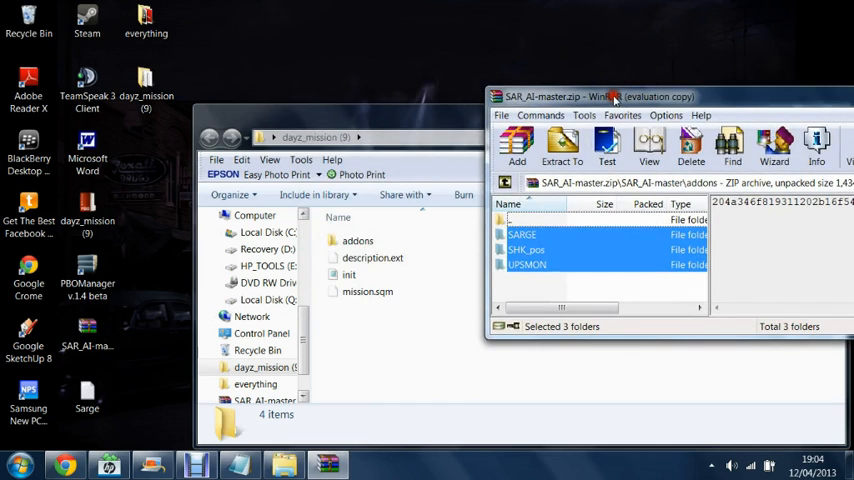
left_click(562, 144)
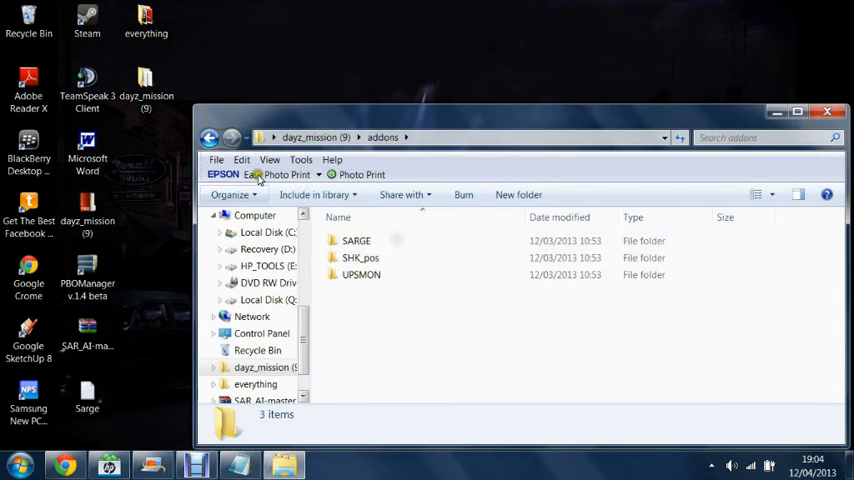
Edit dayz_mission's init script in Notepad++ to end with the UPSMON, SHK_pos and SAR_AI init lines, saved
left_click(208, 136)
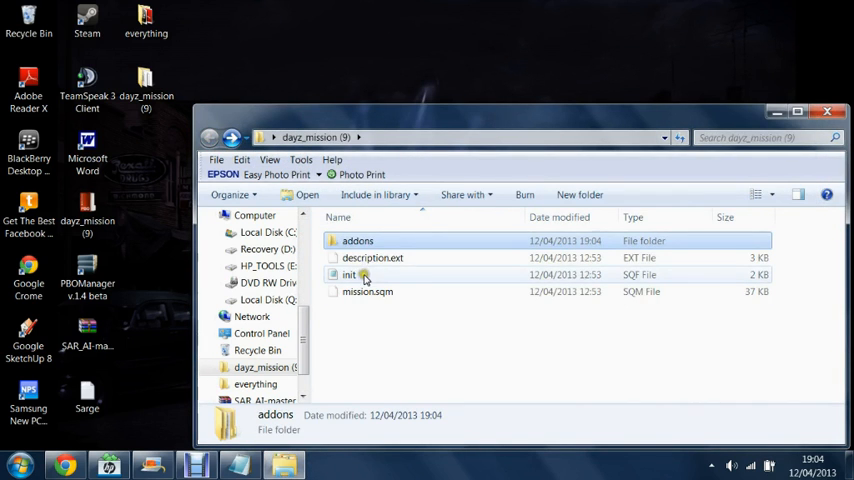
right_click(348, 274)
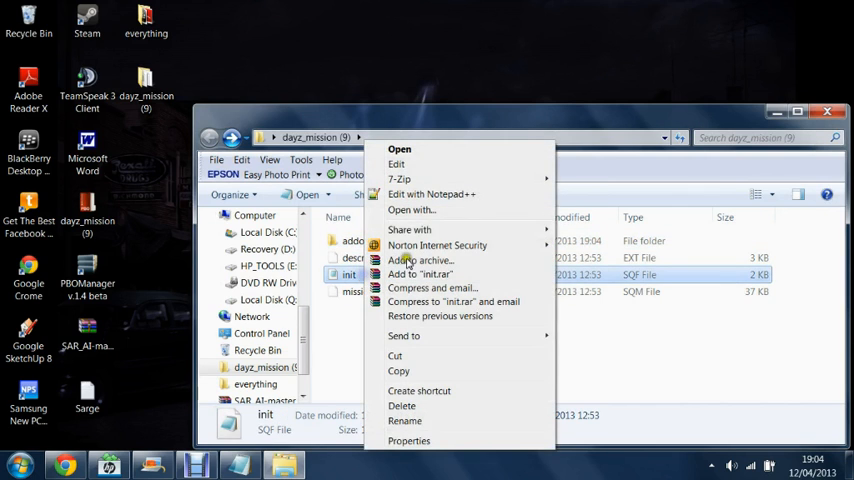
left_click(432, 194)
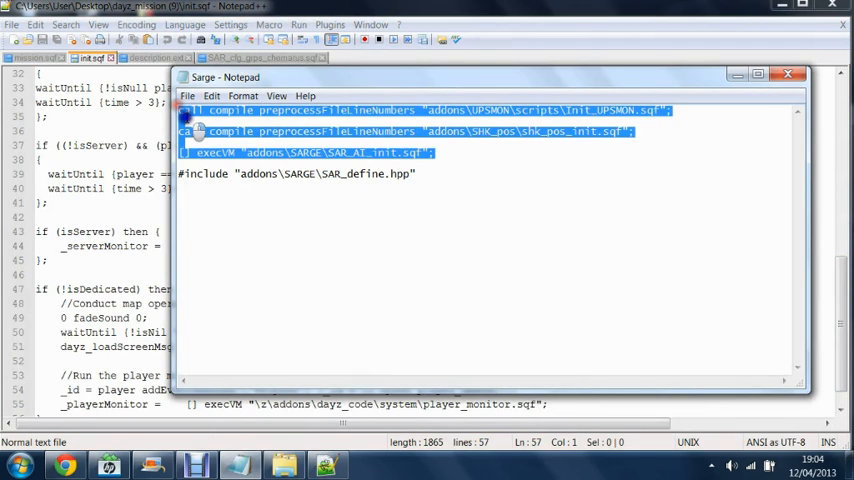
mouse_move(740, 108)
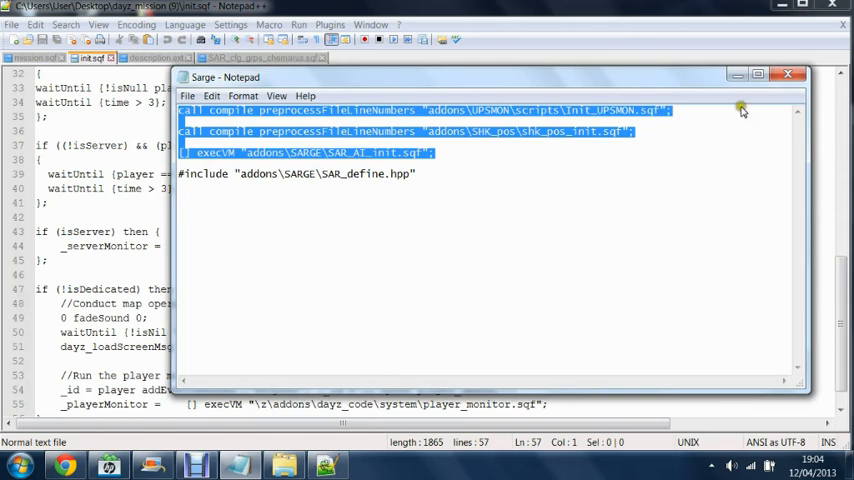
left_click(788, 74)
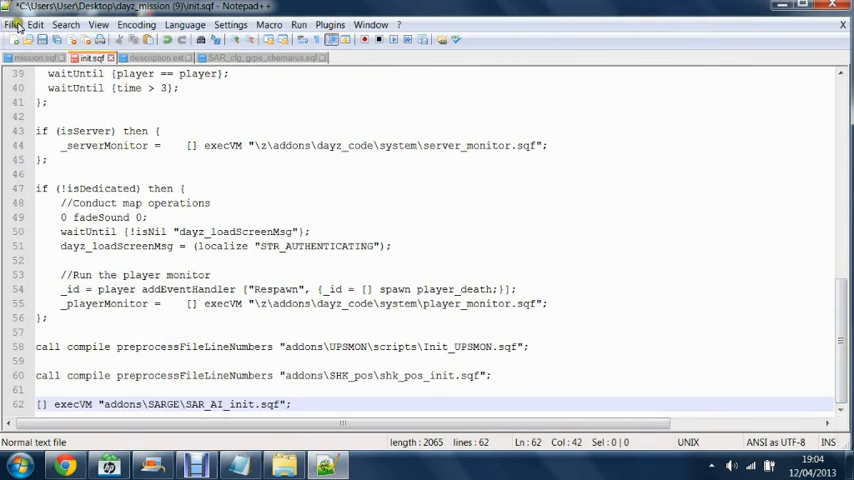
left_click(12, 24)
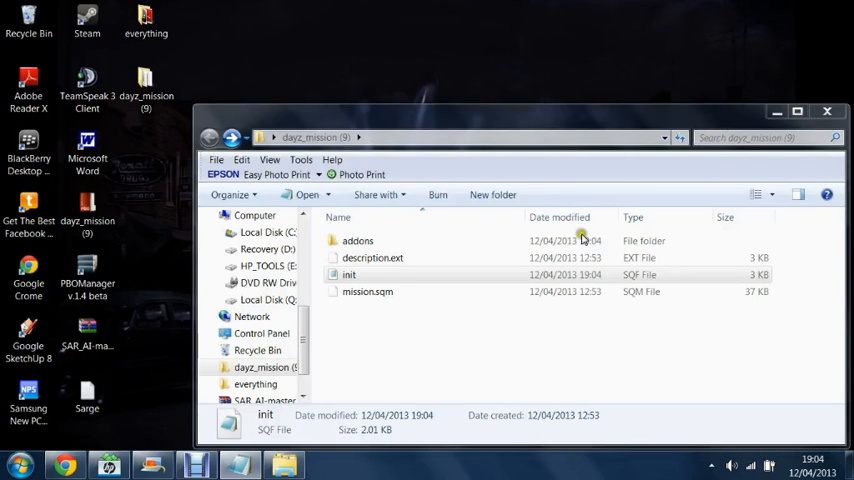
Edit description.ext in Notepad++ so it ends with the #include line for SAR_define.hpp
left_click(372, 258)
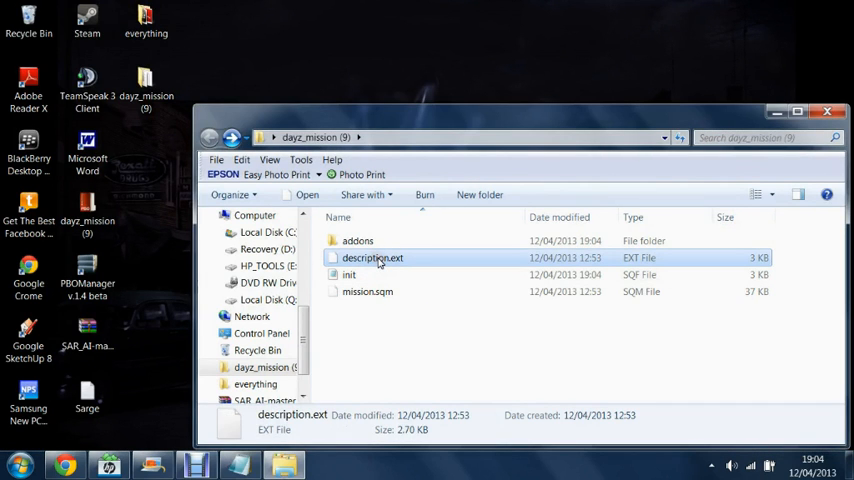
right_click(372, 258)
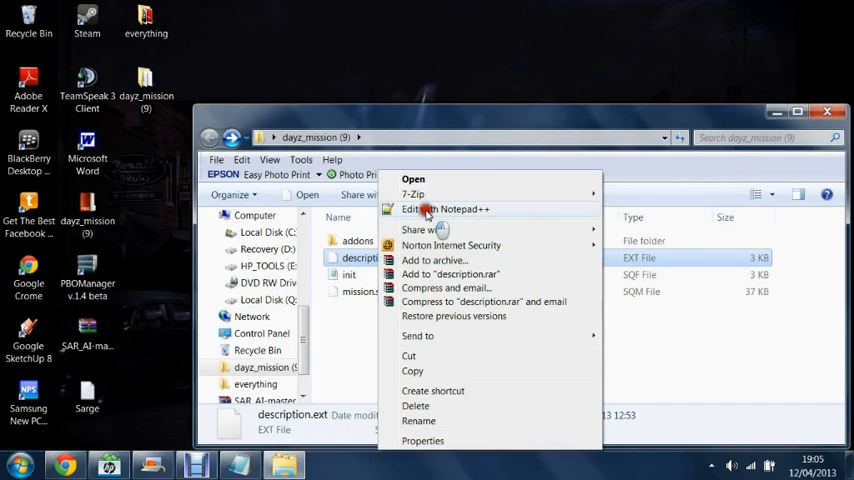
left_click(444, 208)
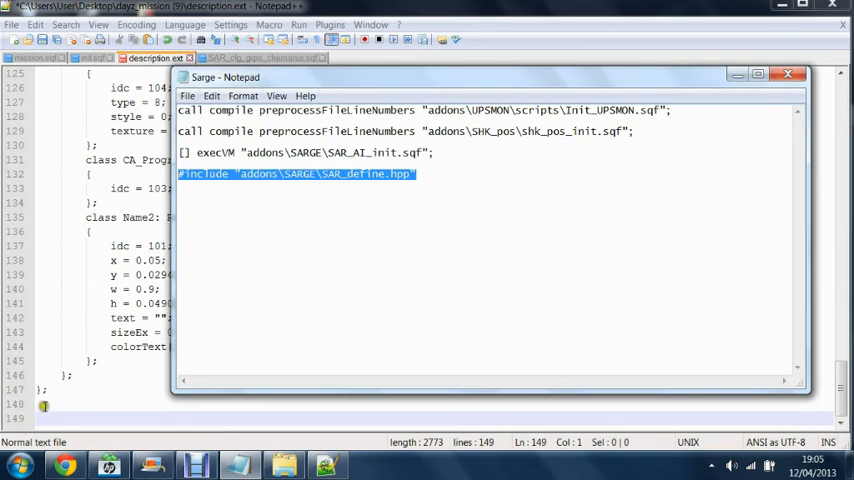
left_click(788, 72)
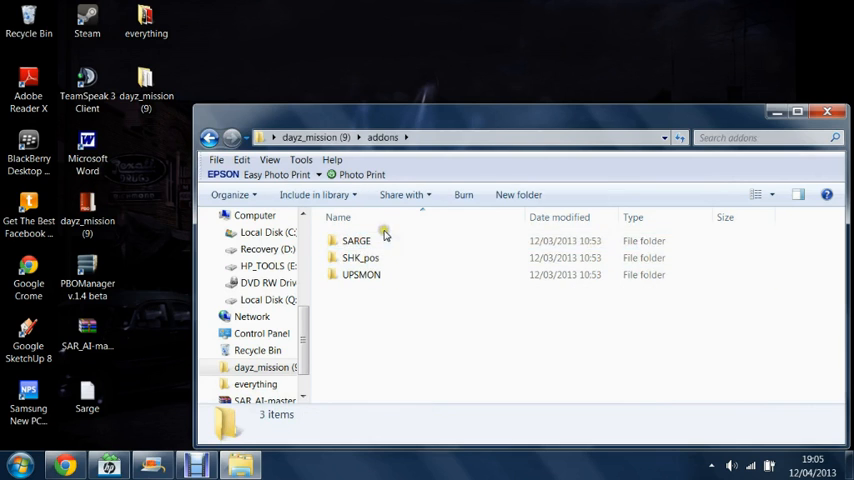
Navigate into addons > SARGE > map_config and select SAR_cfg_grps_chernarus for editing
double_click(356, 240)
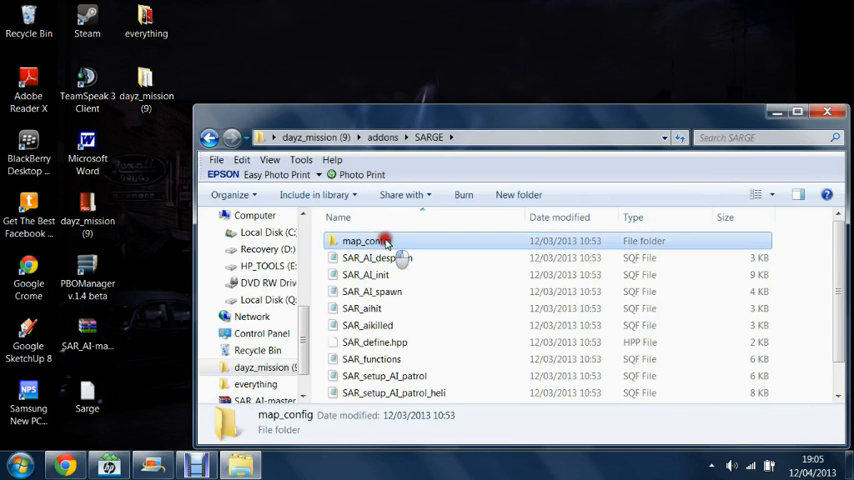
double_click(384, 240)
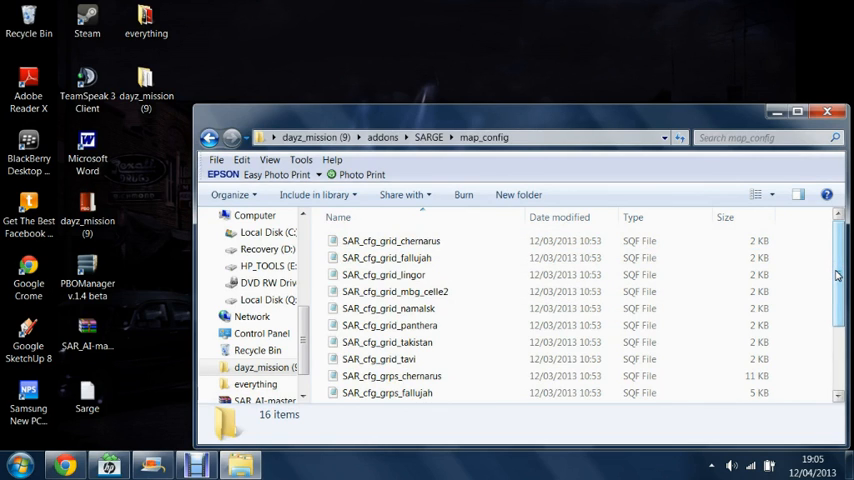
scroll("down", 3)
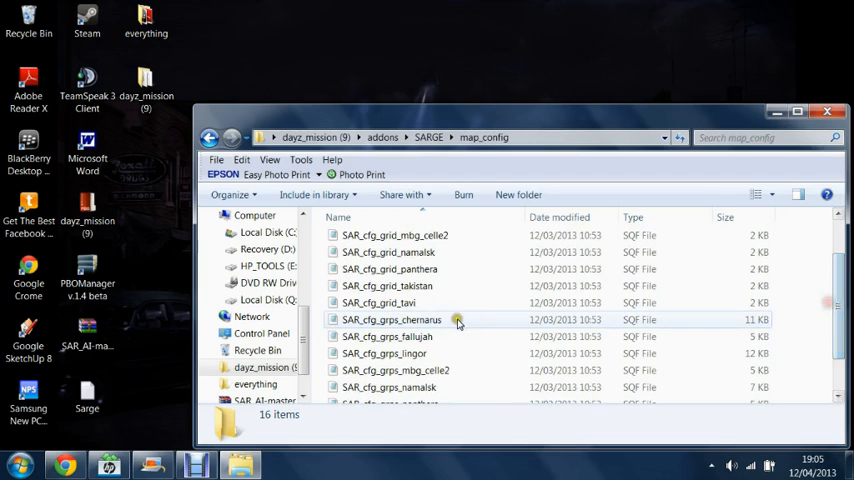
left_click(392, 320)
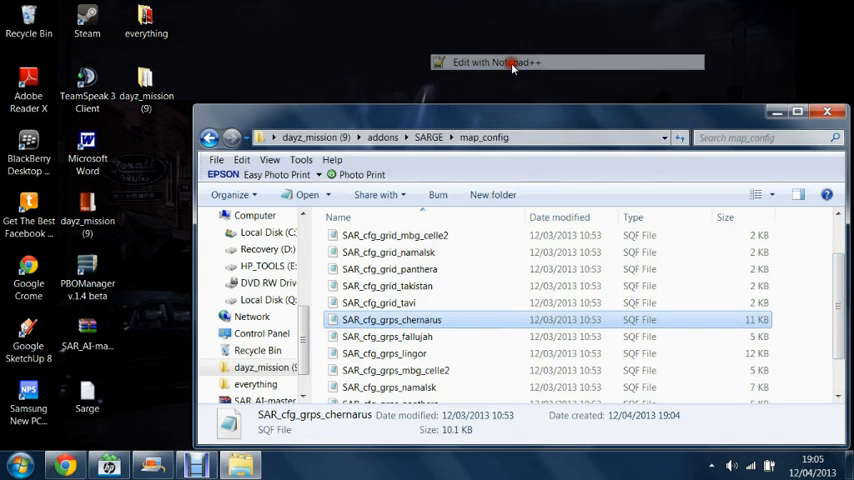
Review the Kamenka, Balota, Cherno and other grid definitions, returning to the Kamenka entry
left_click(496, 62)
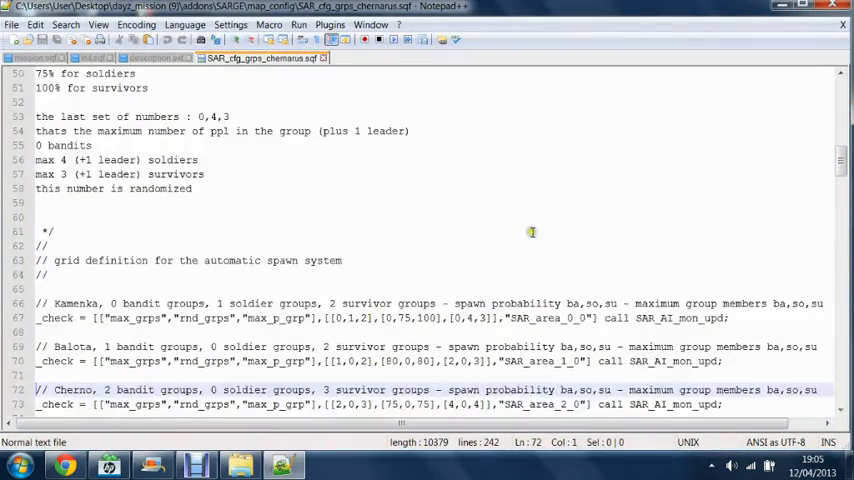
scroll("down", 3)
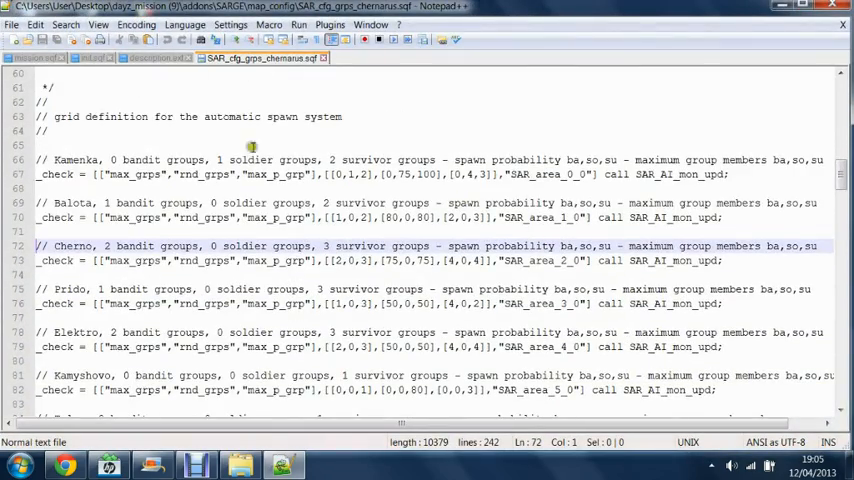
left_click(150, 304)
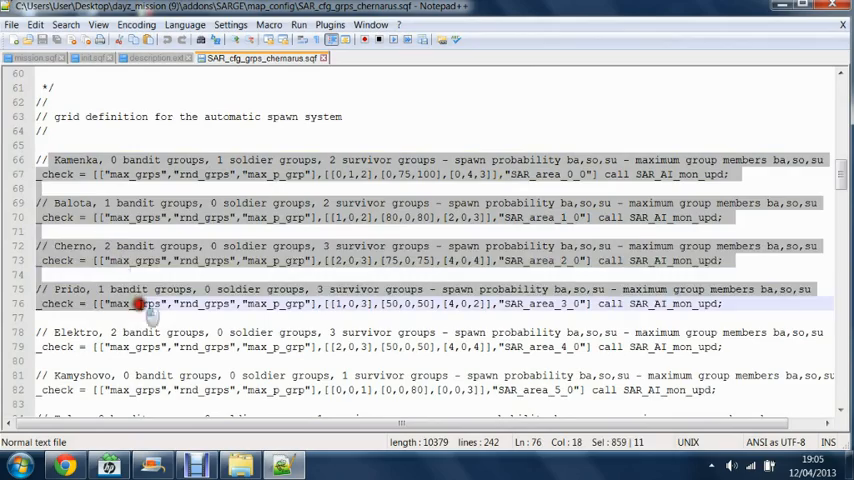
scroll("down", 3)
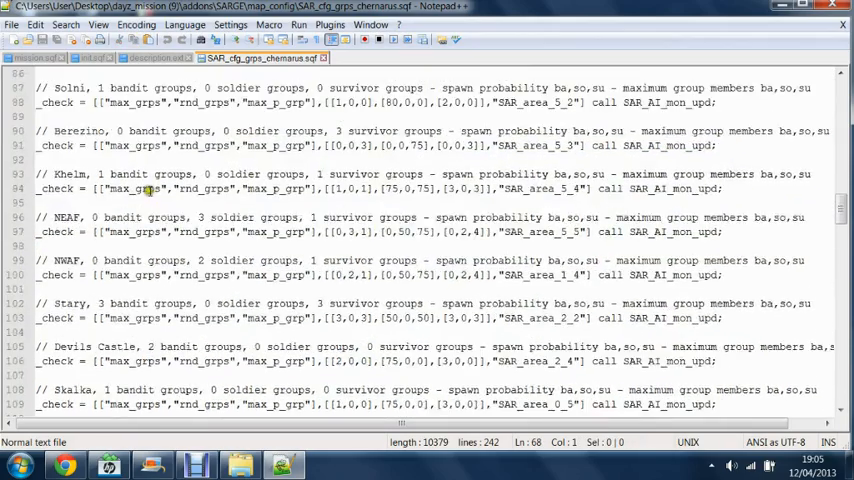
scroll("down", 3)
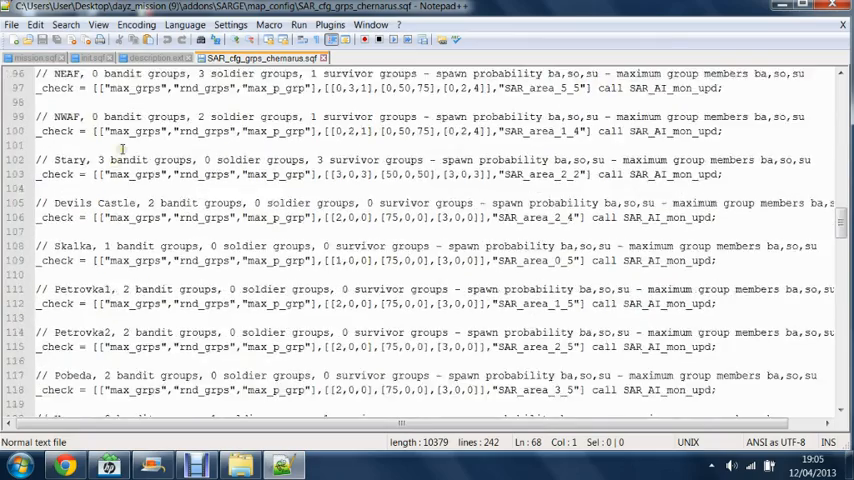
scroll("up", 3)
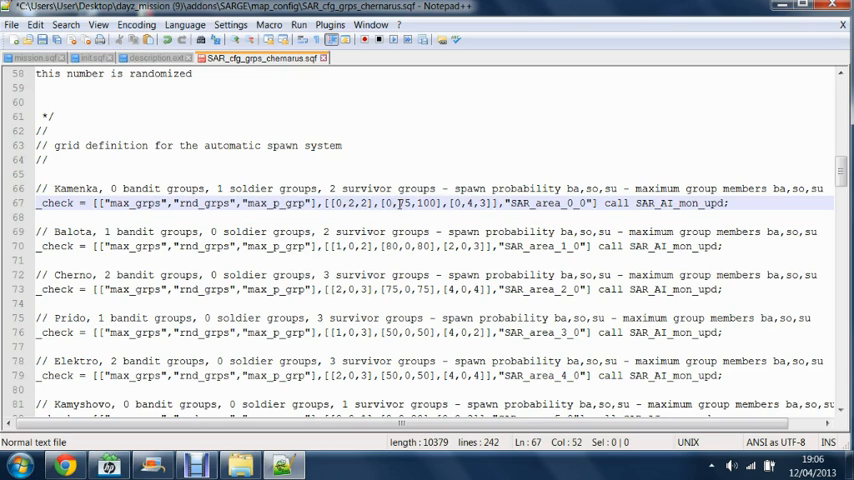
Change Kamenka's soldier spawn probability to 100 and maximum soldier group members to 5
double_click(408, 204)
type("1000")
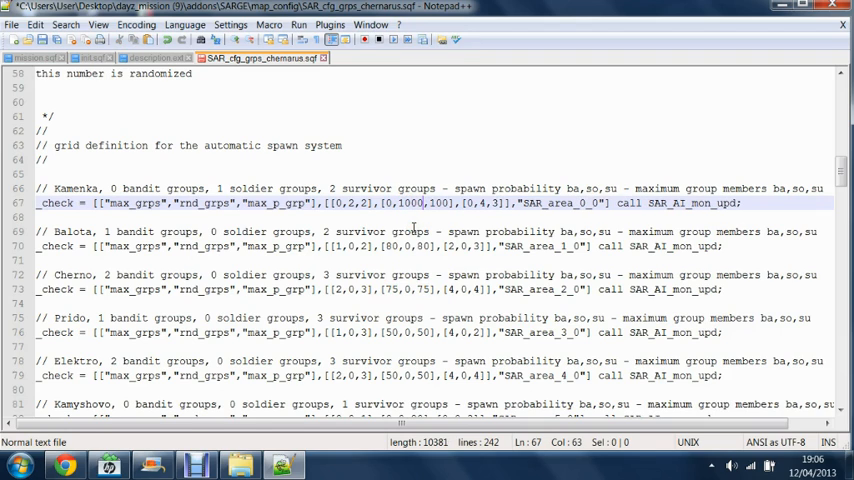
key("Backspace")
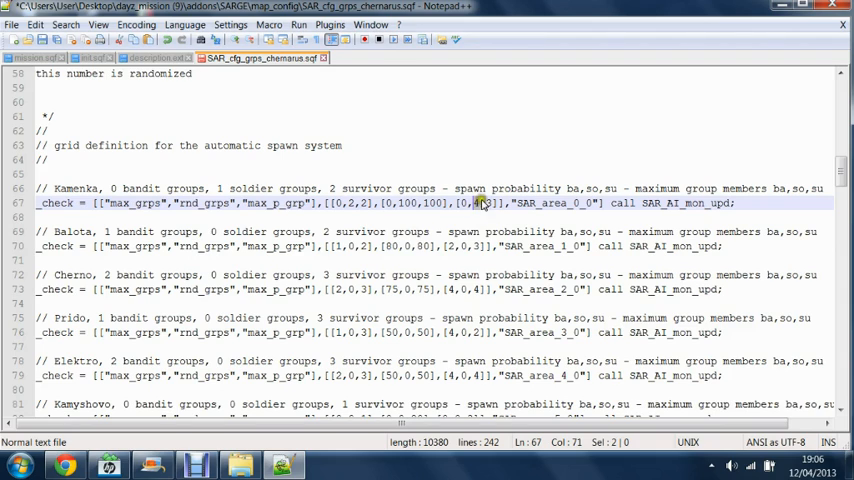
left_click(484, 204)
type("5")
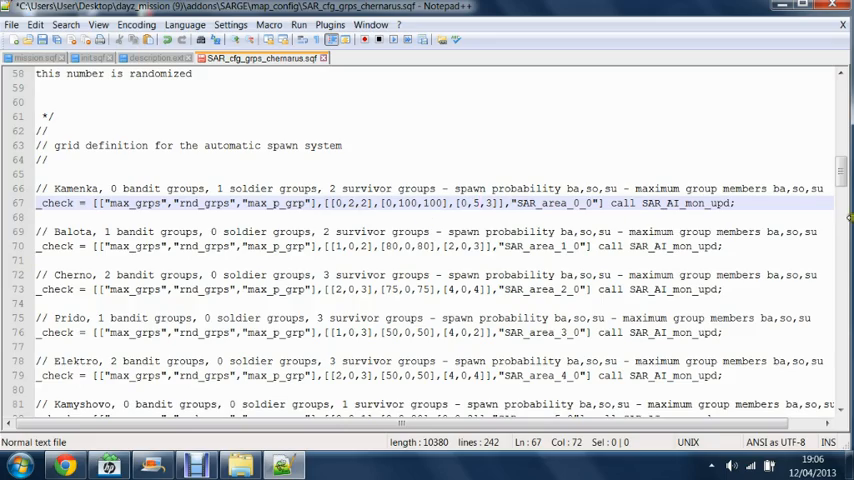
Scroll past the area marker definitions to the section end and the static heli patrol calls
scroll("down", 3)
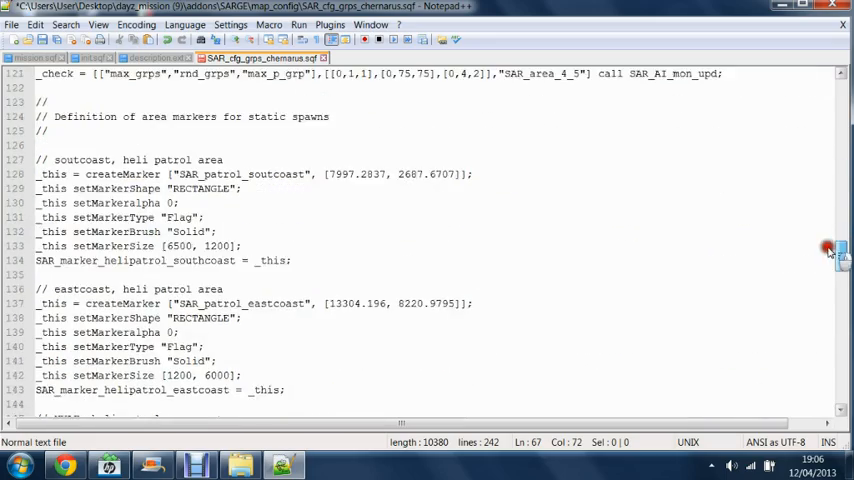
scroll("up", 3)
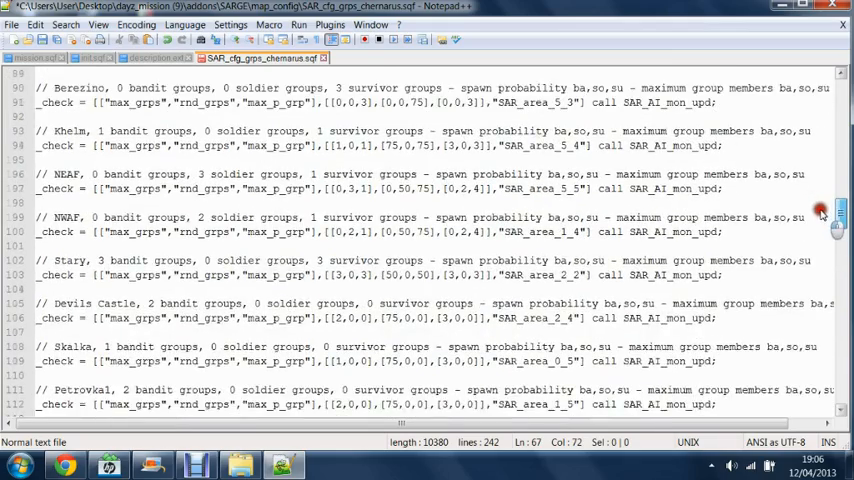
scroll("down", 3)
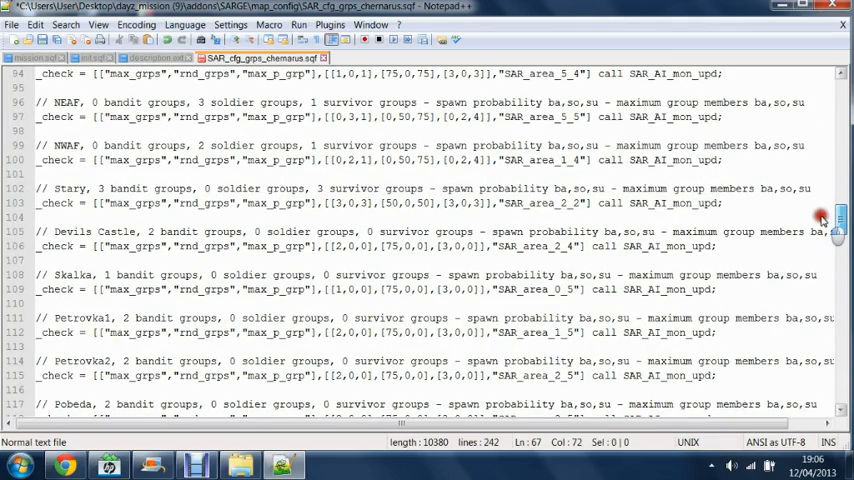
scroll("down", 3)
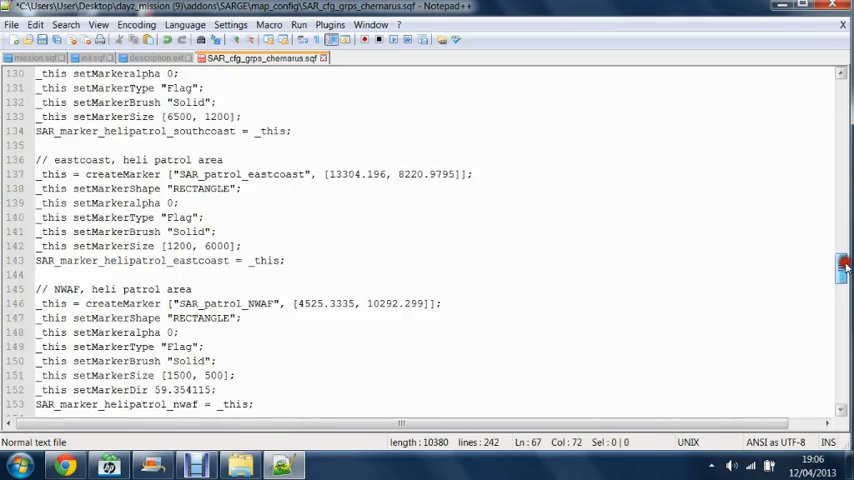
scroll("down", 3)
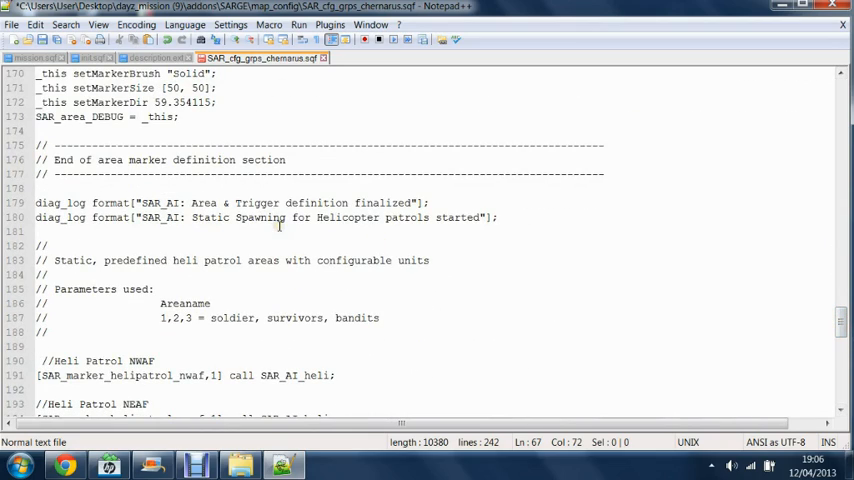
scroll("down", 3)
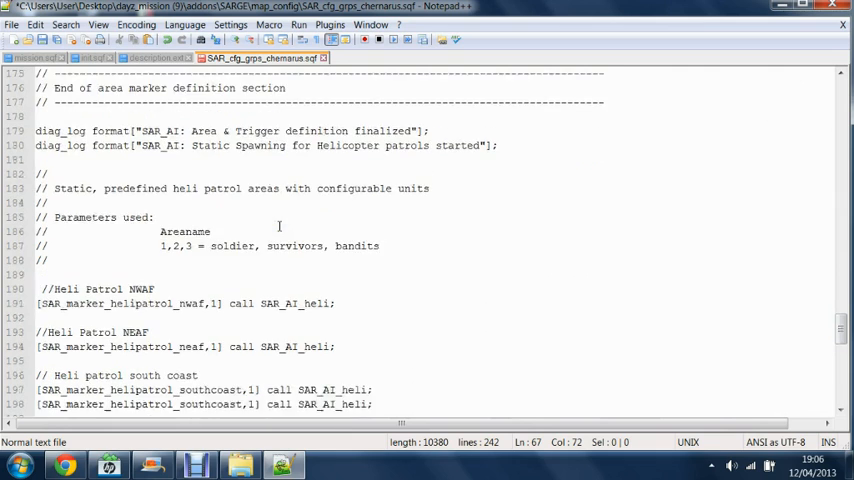
scroll("up", 3)
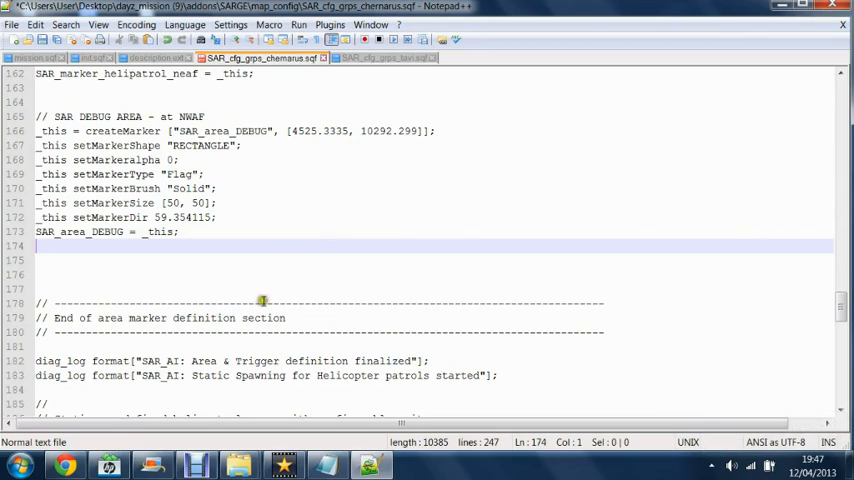
mouse_move(220, 344)
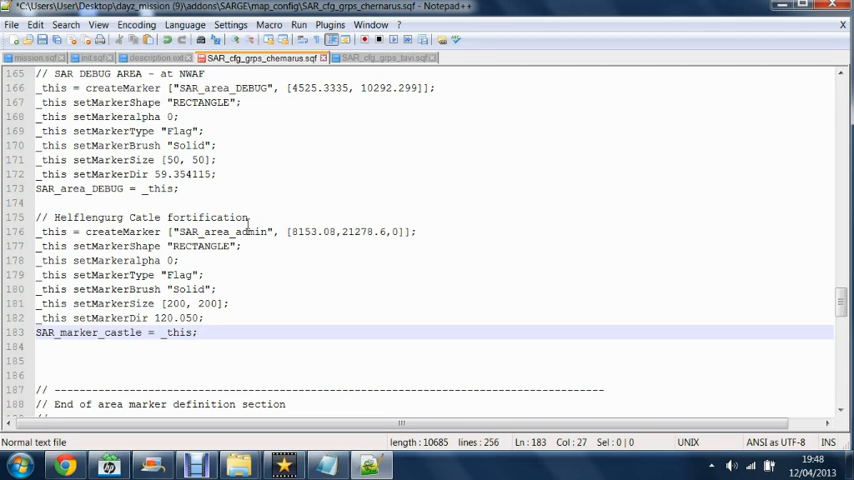
Comment the new 200×200 marker block after SAR_area_DEBUG as 'road ambush'
left_click(242, 216)
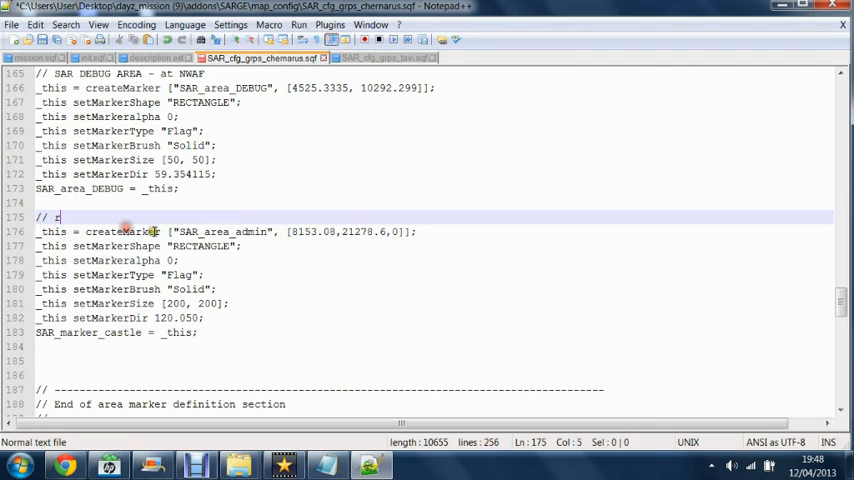
type("road ambus")
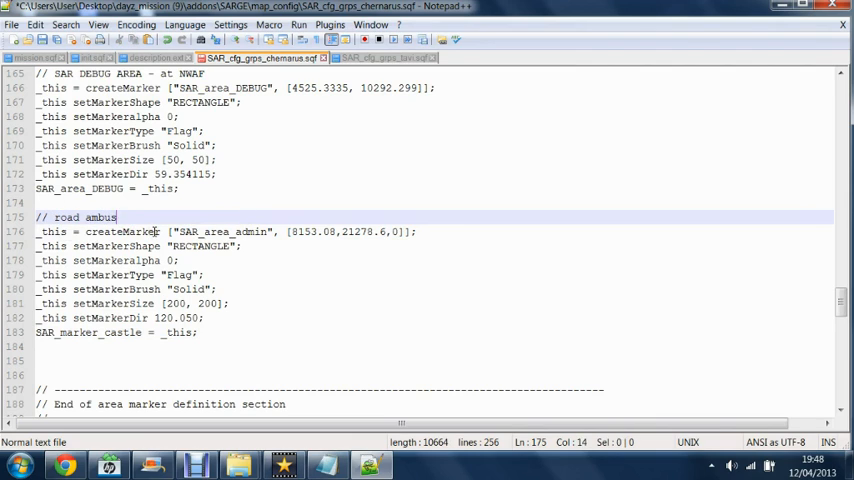
type("h")
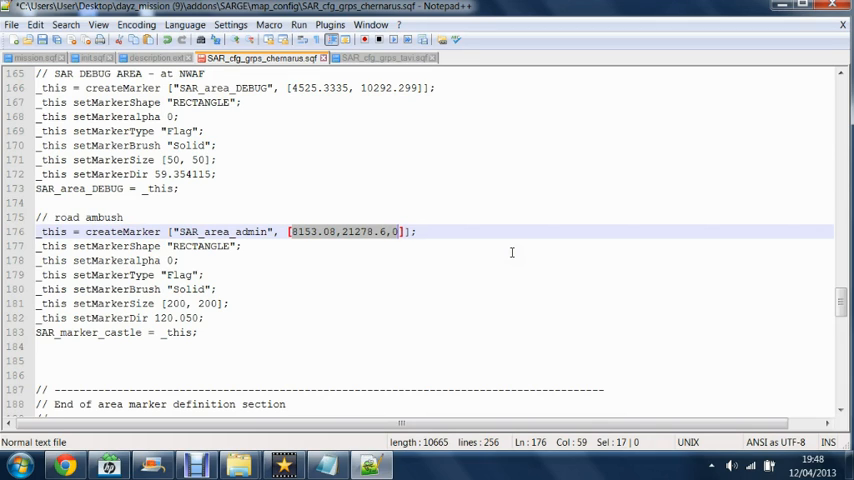
mouse_move(412, 296)
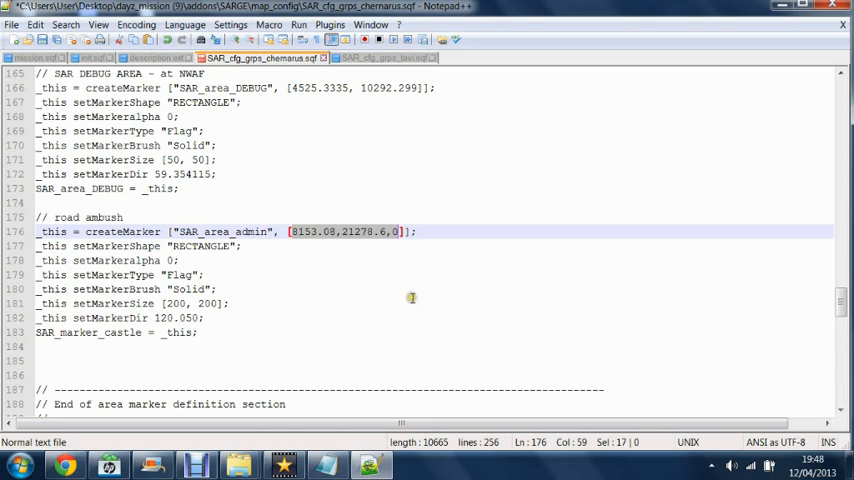
Paste the Admin Base Protection SAR_AI line under the comment and relabel it 'road ambush'
scroll("down", 3)
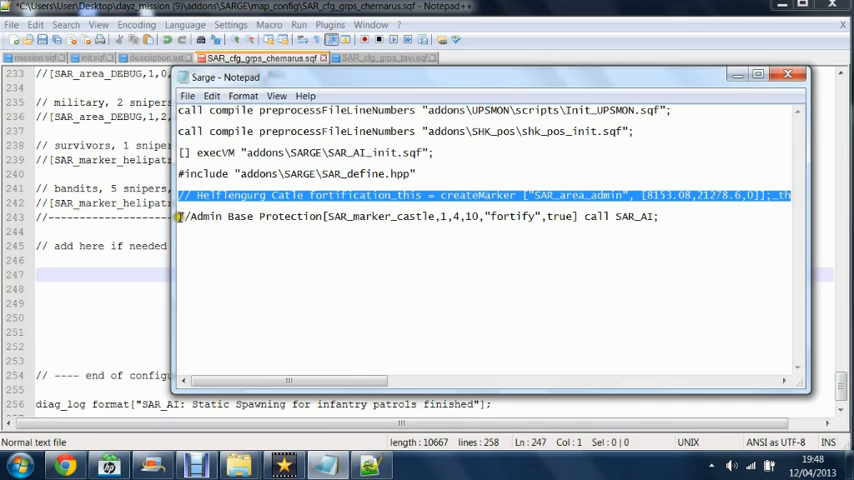
right_click(420, 216)
type("//road am")
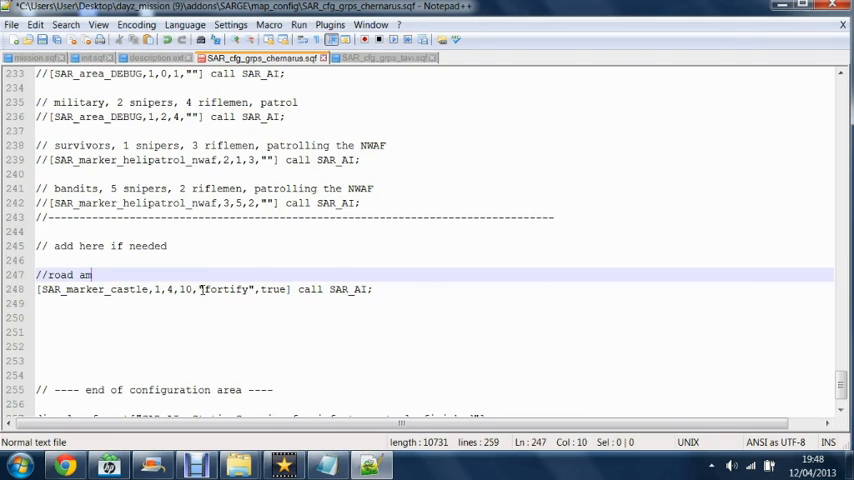
type("bush")
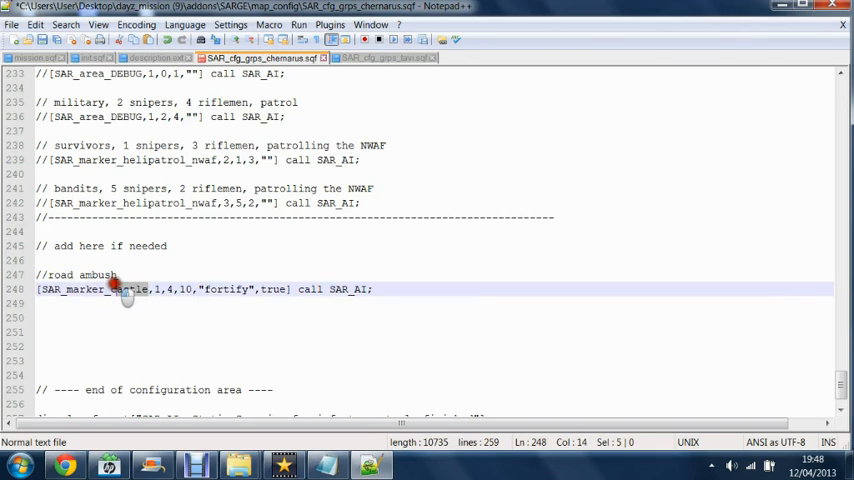
scroll("up", 3)
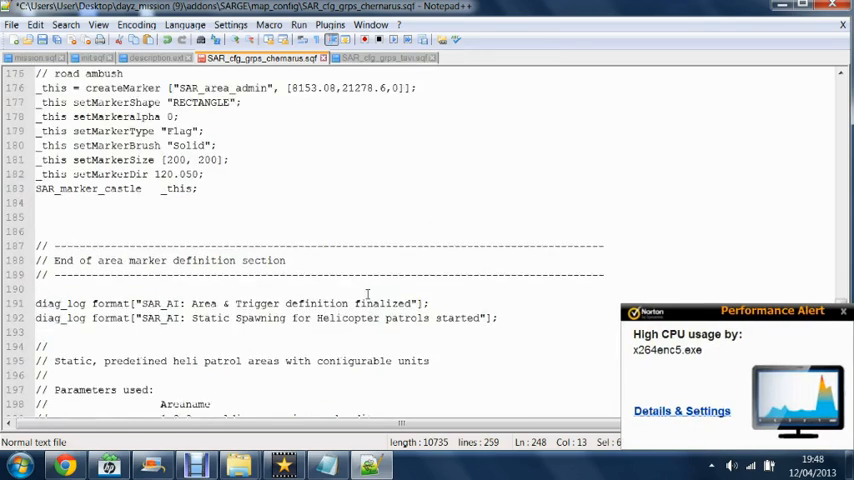
scroll("up", 3)
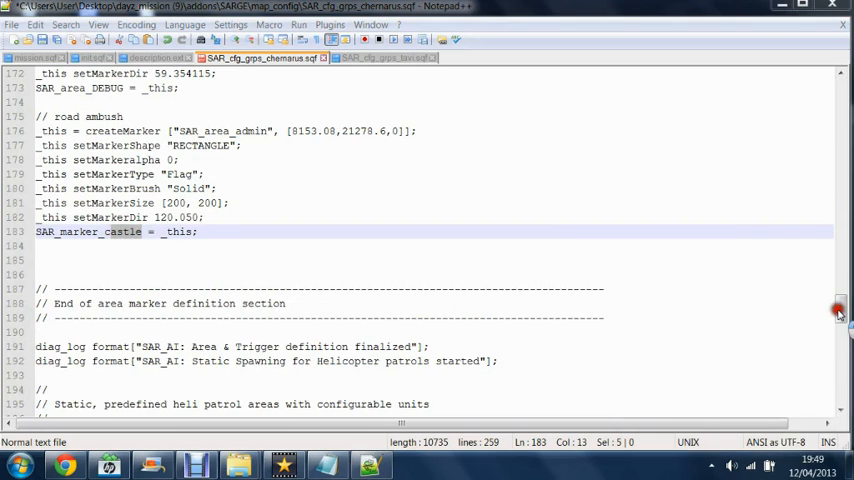
Step through the SAR_marker_castle call's values 1, 4, 10, "fortify" and true
scroll("down", 3)
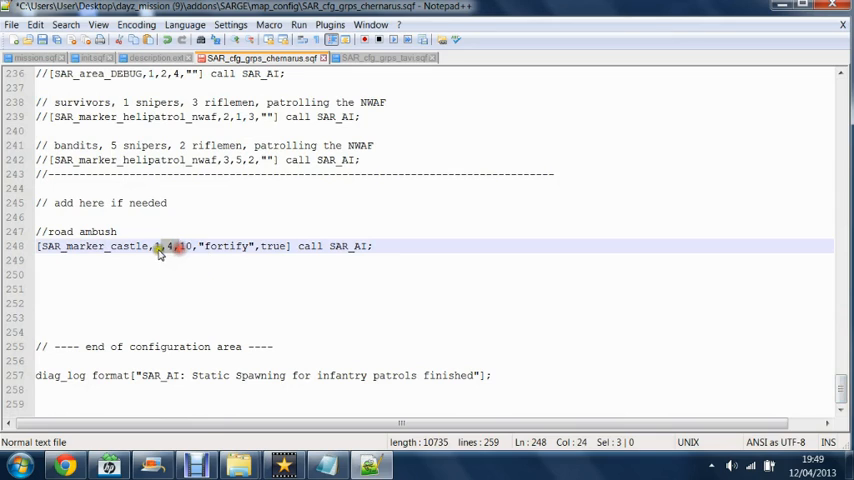
left_click(158, 246)
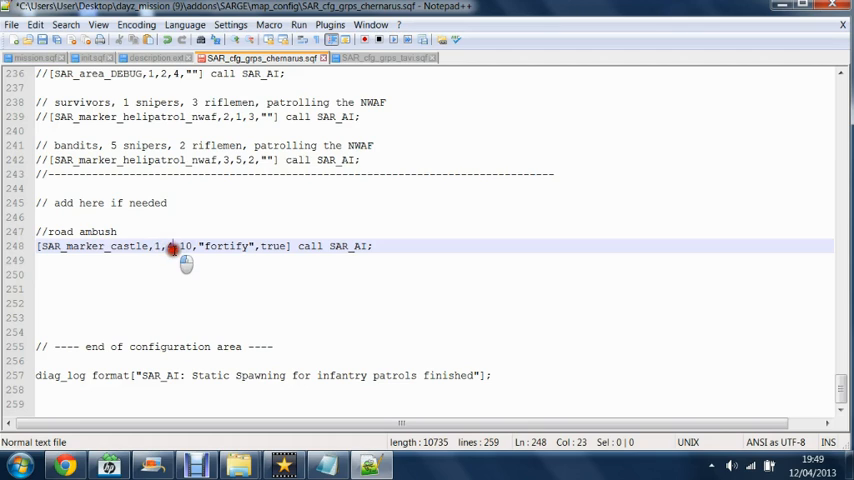
left_click(168, 246)
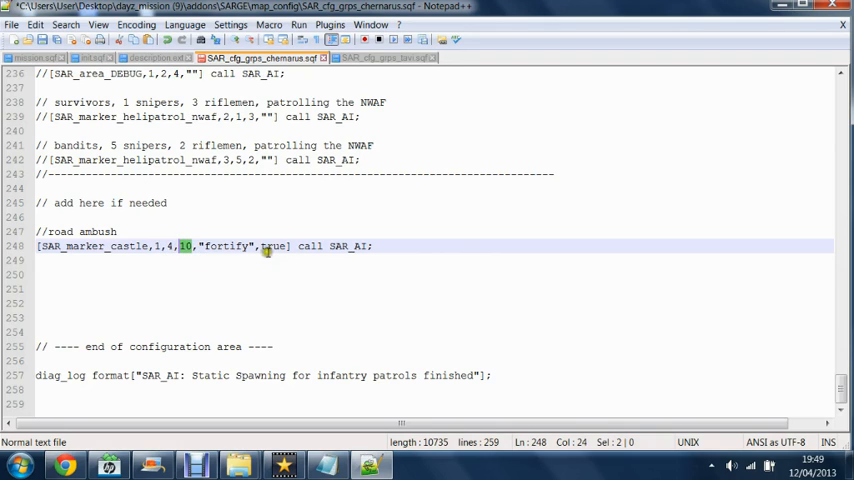
double_click(224, 246)
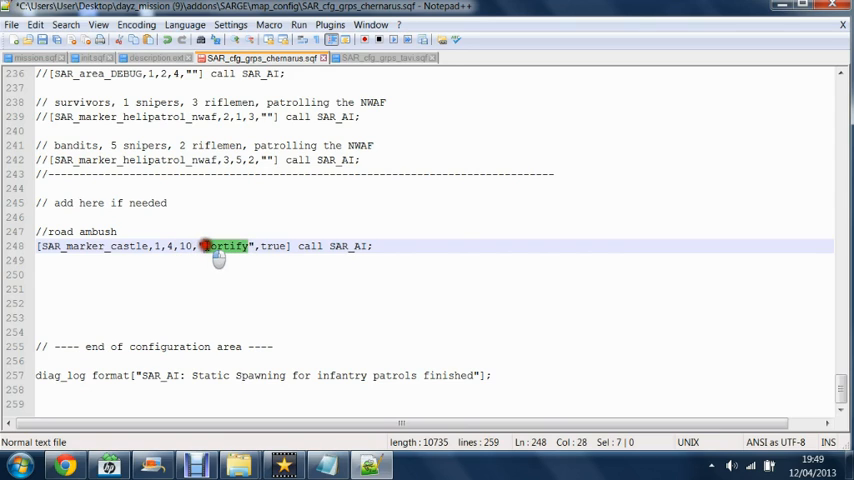
left_click(248, 246)
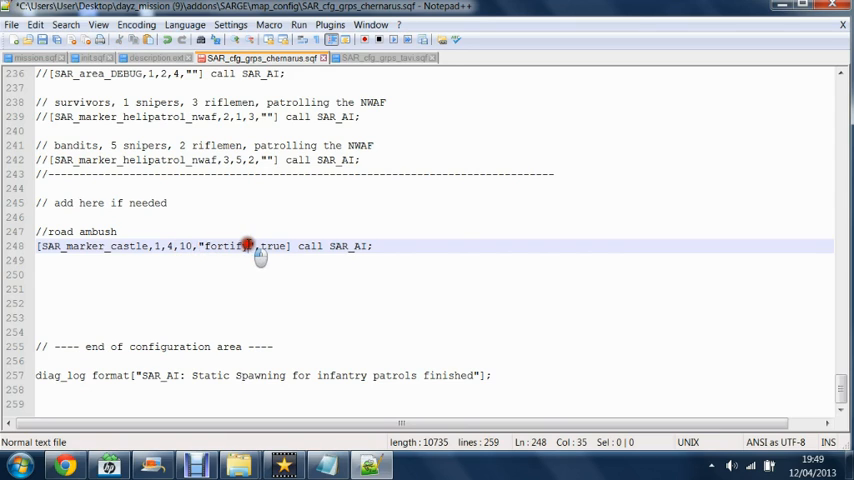